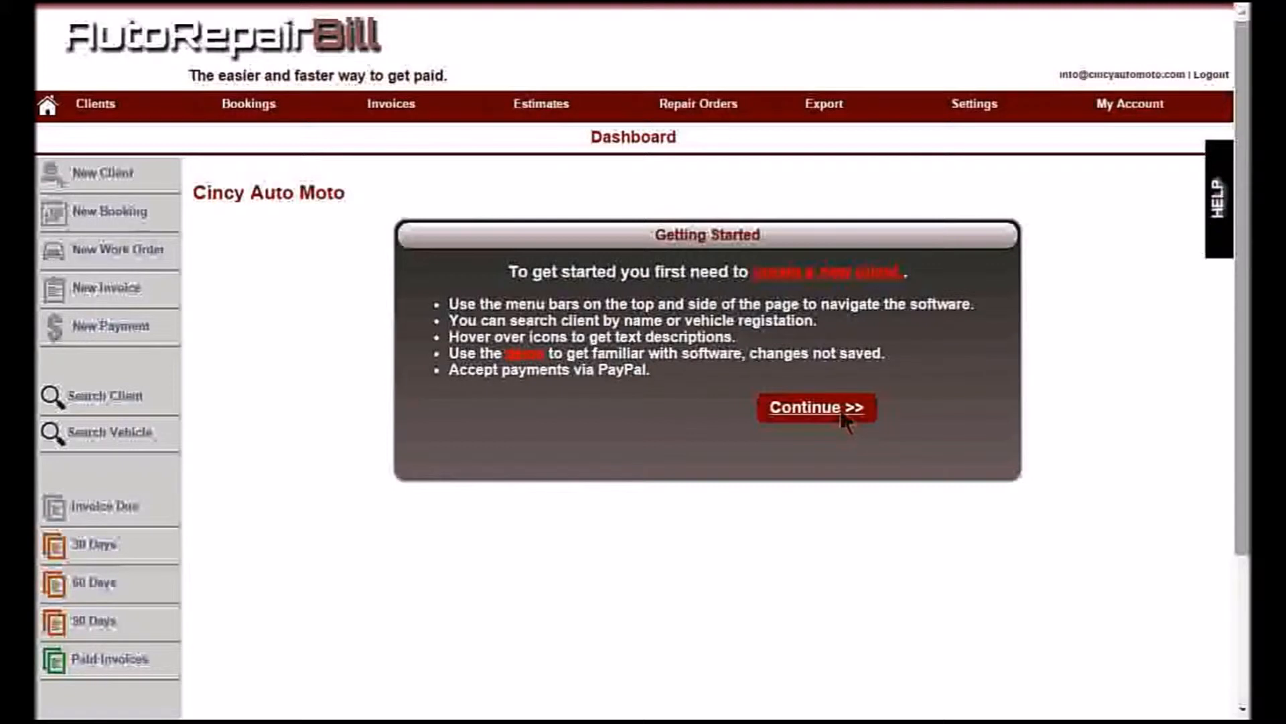
- Continue past the Getting Started panel to the dashboard of invoices and bookings
left_click(816, 407)
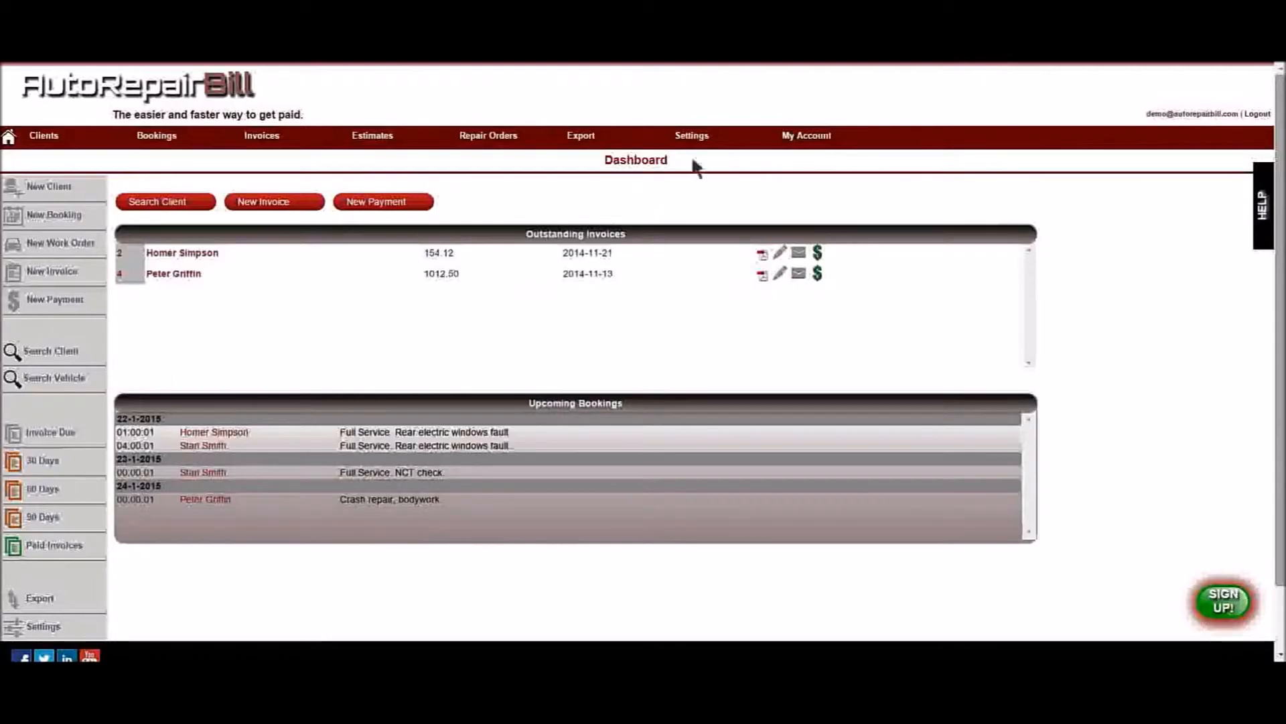
mouse_move(691, 136)
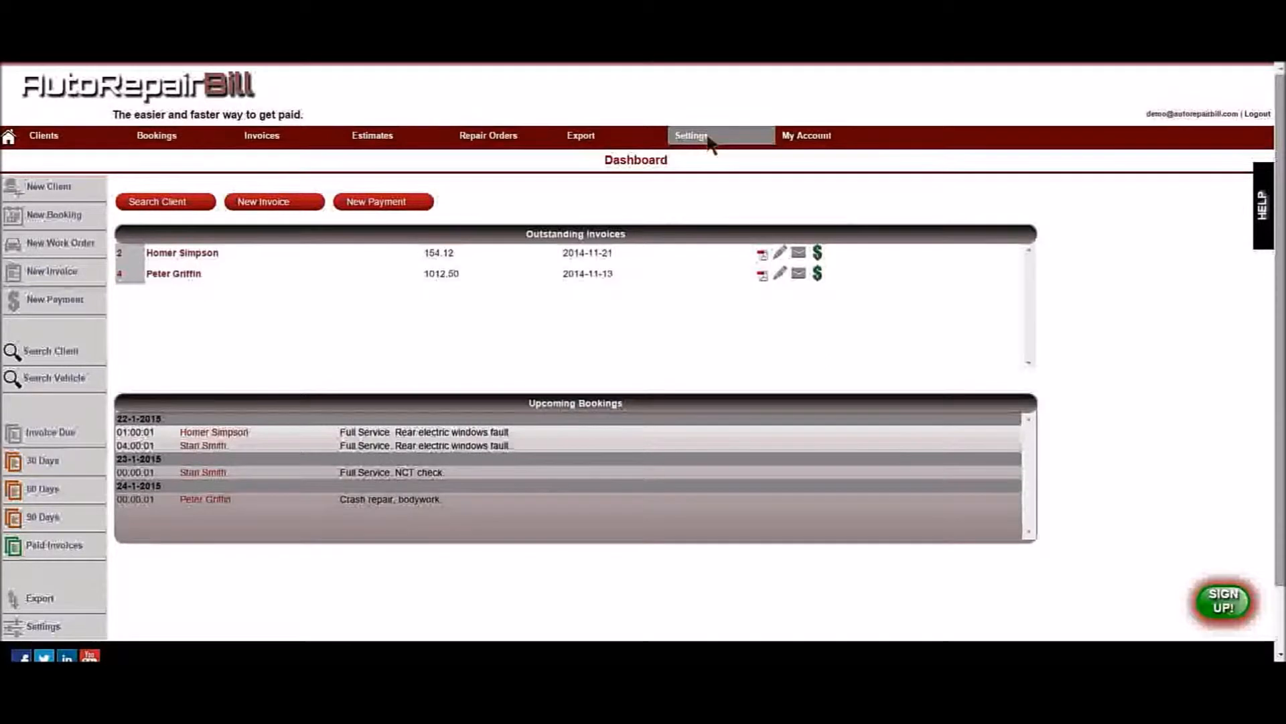
- Go to the Settings page with business details, invoice options and financial information
left_click(691, 136)
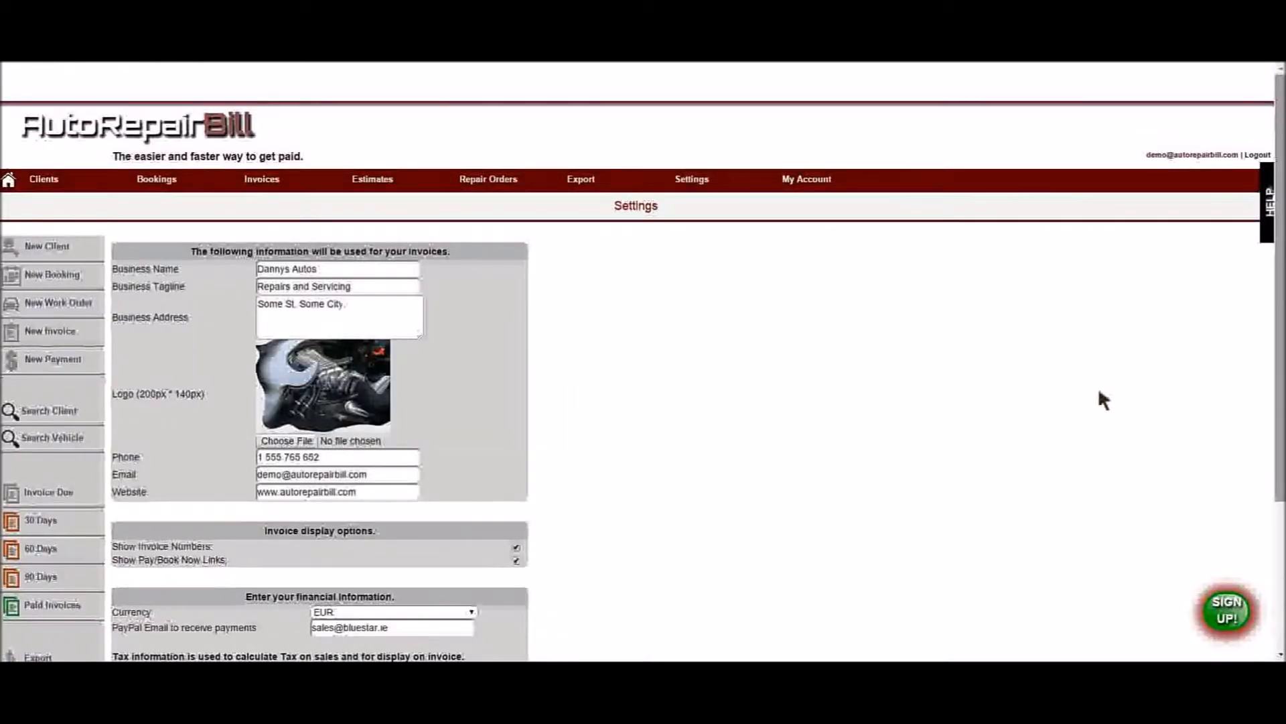
mouse_move(616, 402)
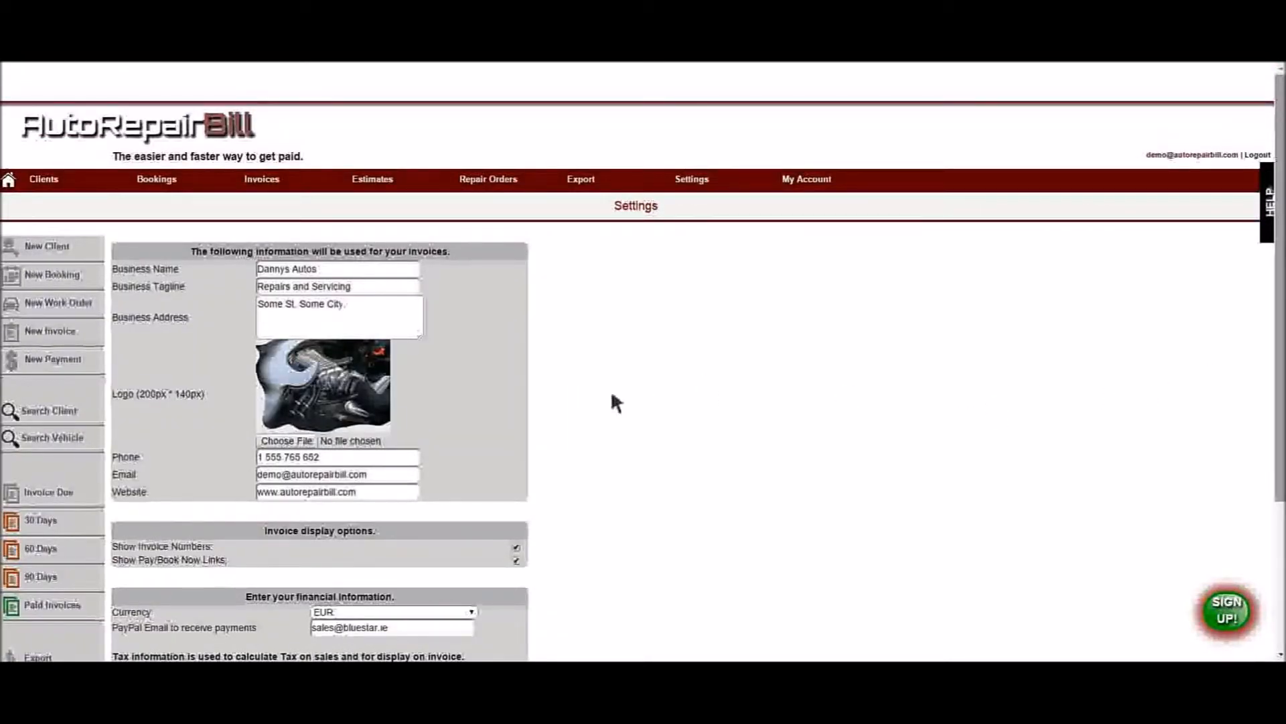
mouse_move(385, 565)
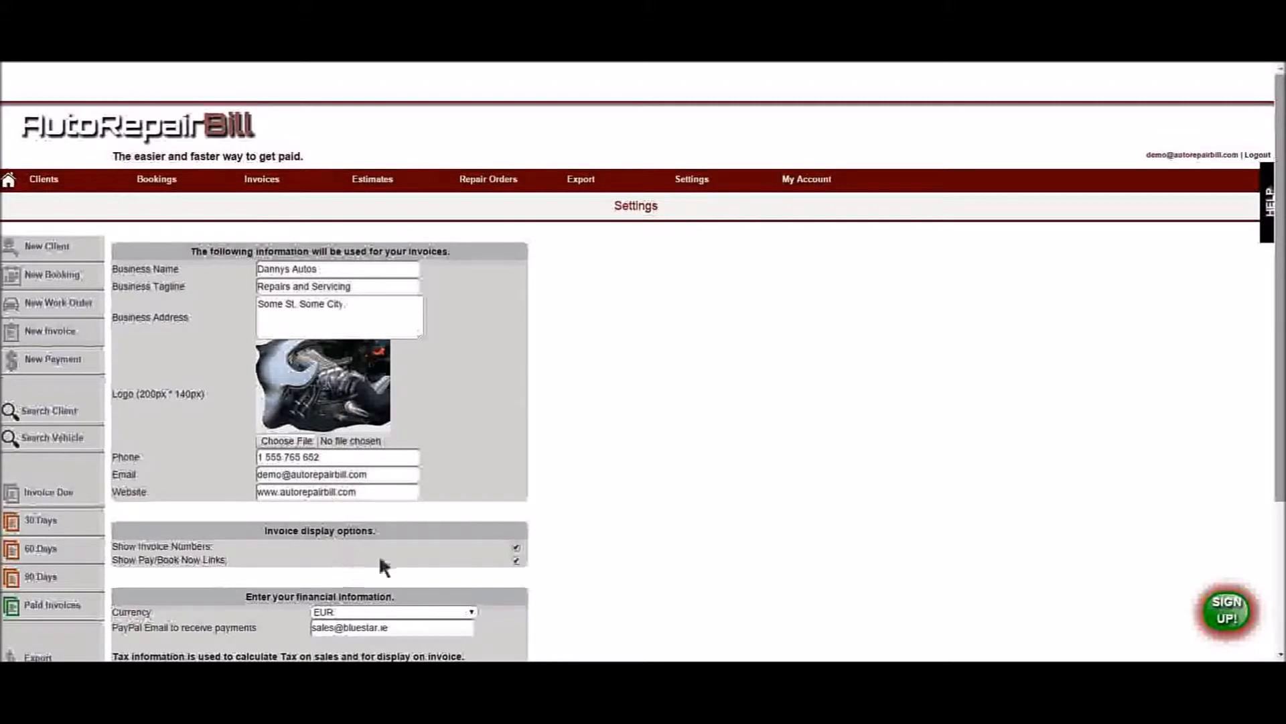
mouse_move(727, 560)
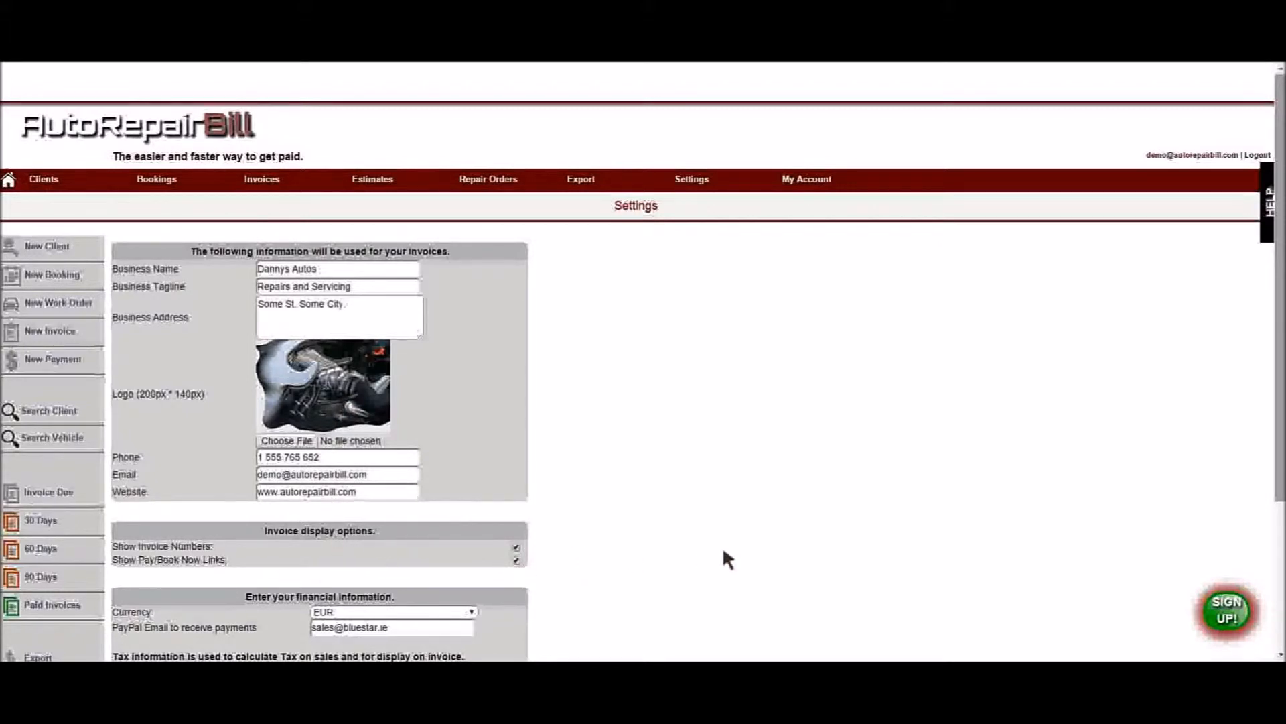
mouse_move(1023, 539)
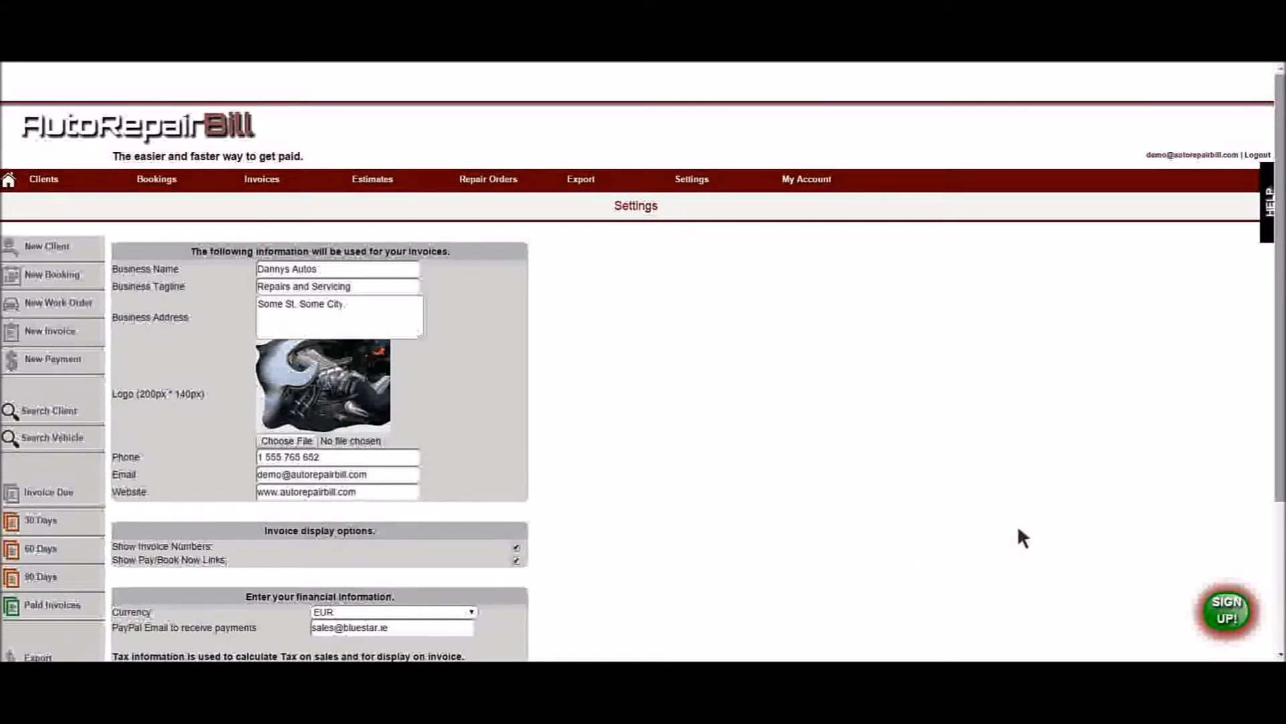
mouse_move(1091, 525)
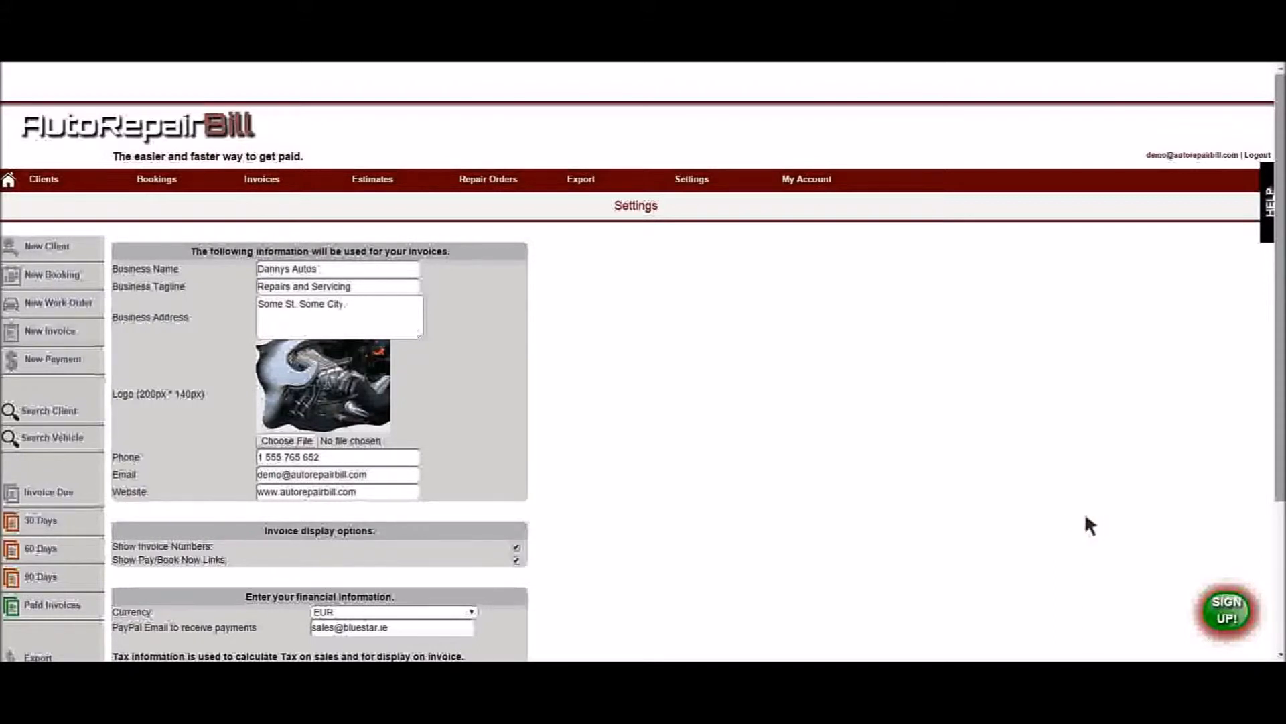
mouse_move(866, 534)
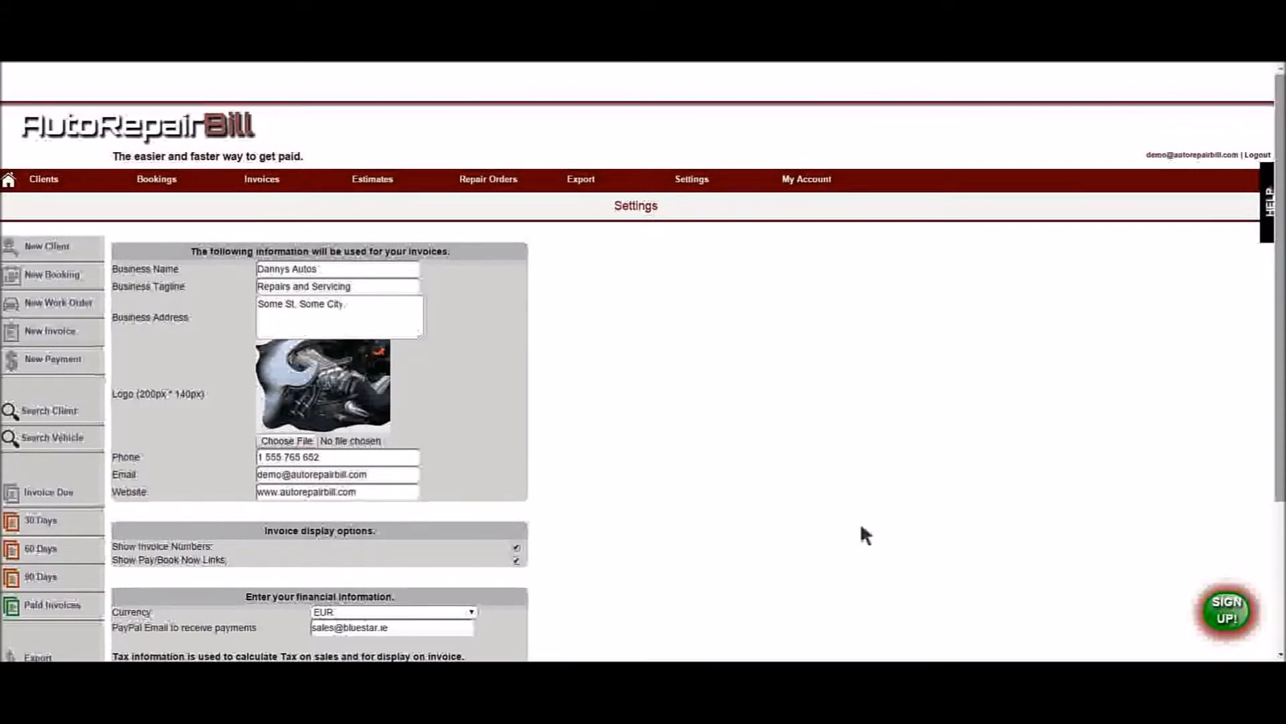
mouse_move(1164, 459)
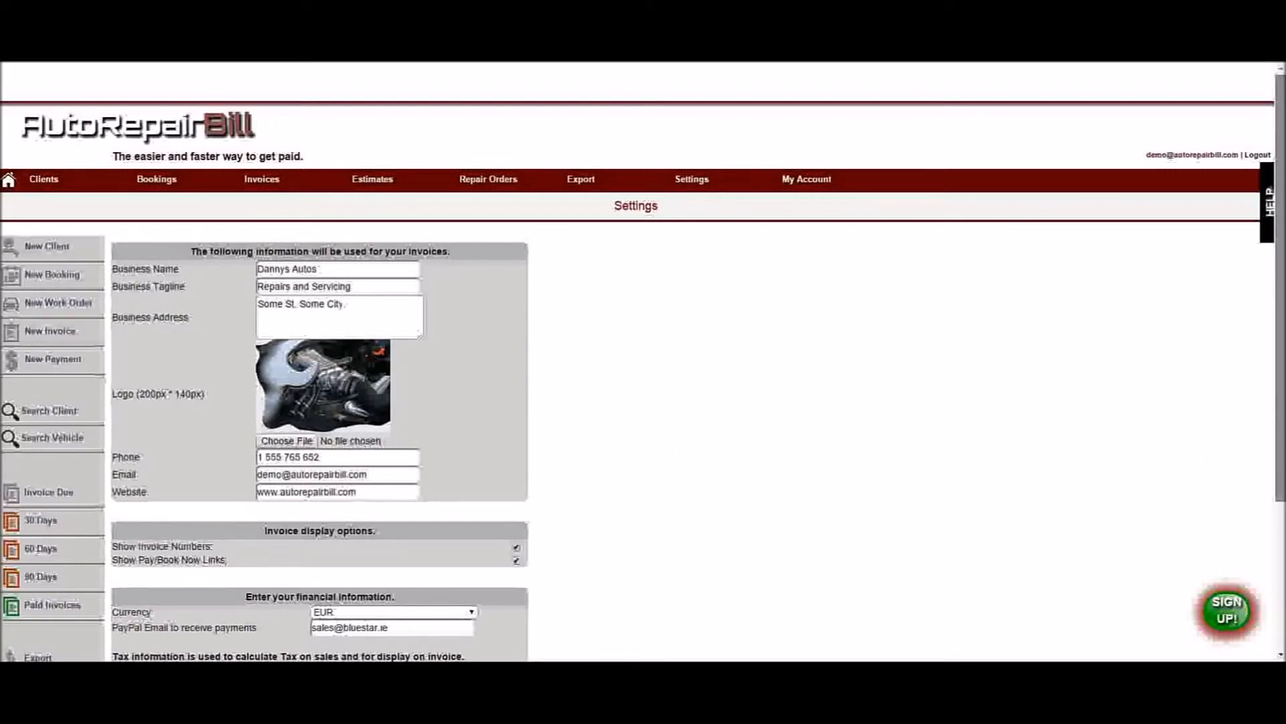
- Review the tax rates and tax number section of the Settings page
scroll("down", 3)
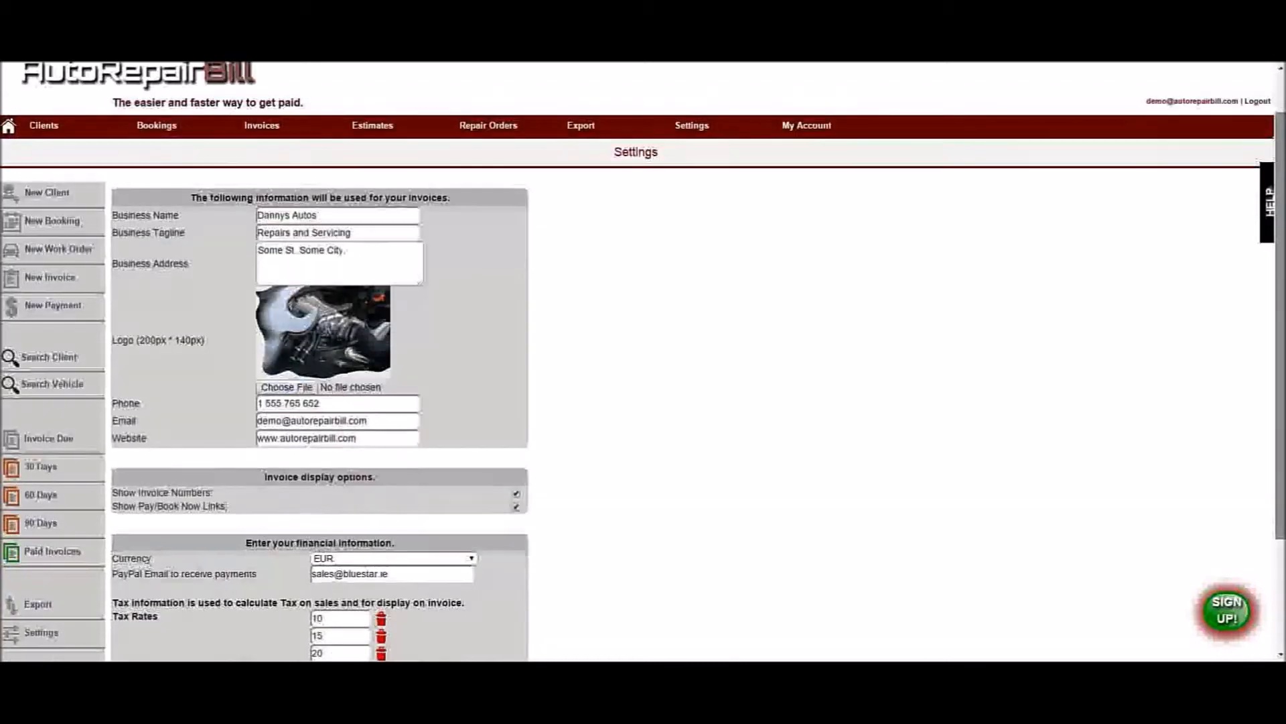
scroll("down", 3)
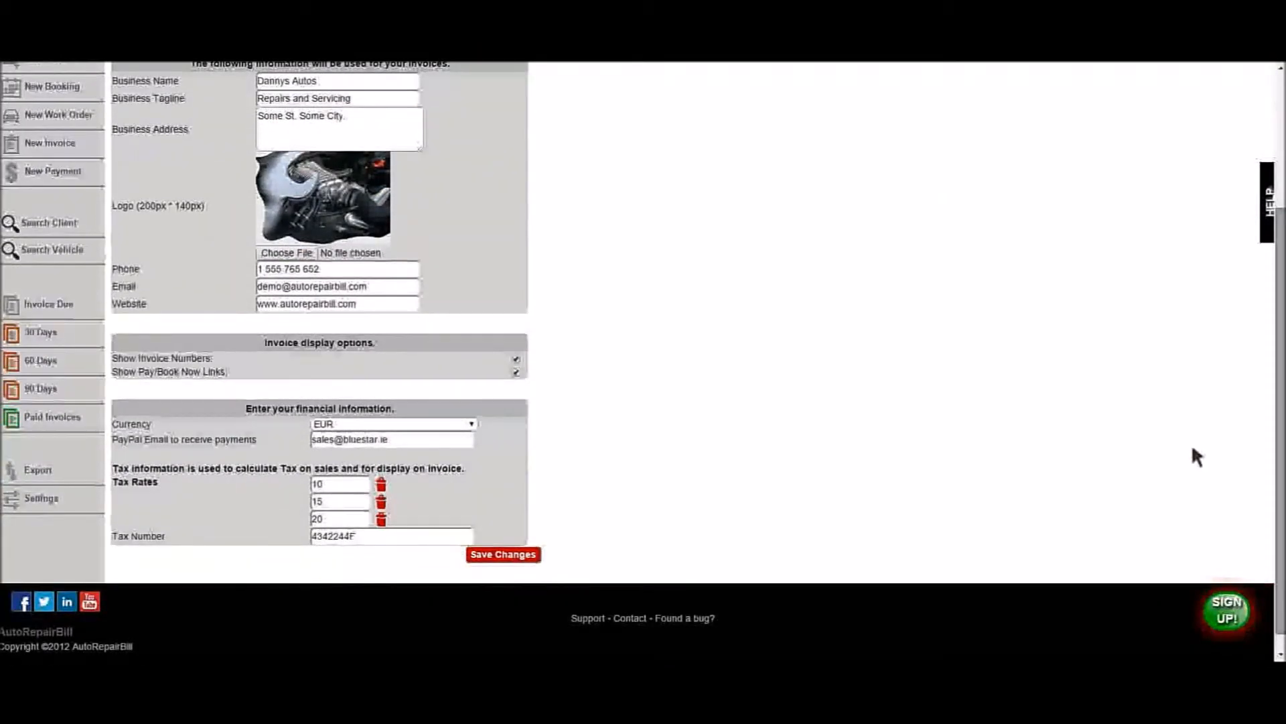
mouse_move(345, 484)
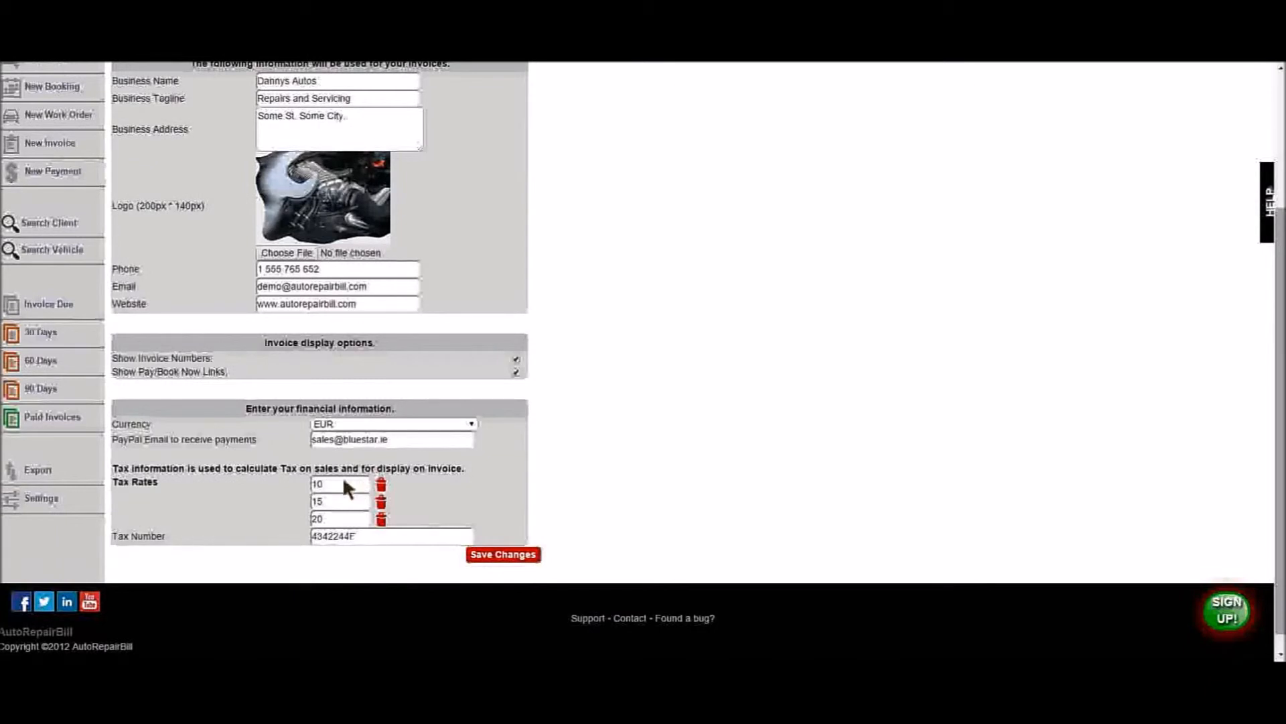
mouse_move(361, 558)
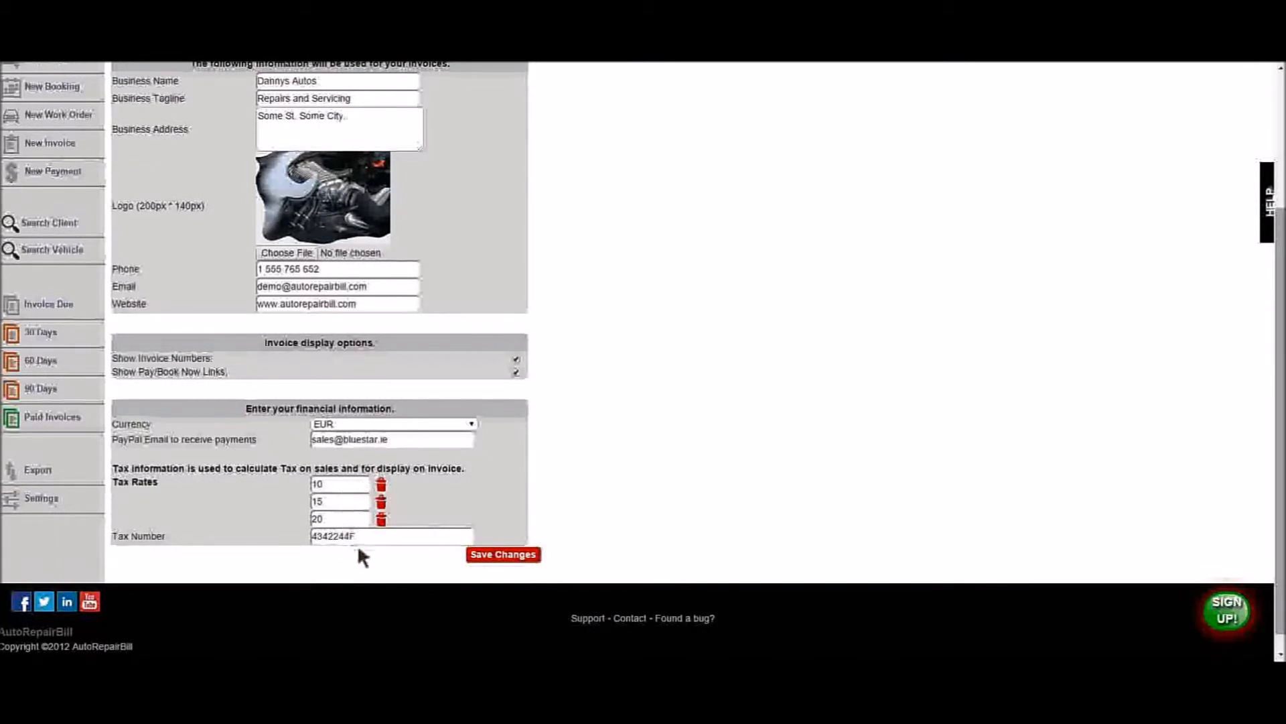
mouse_move(1233, 479)
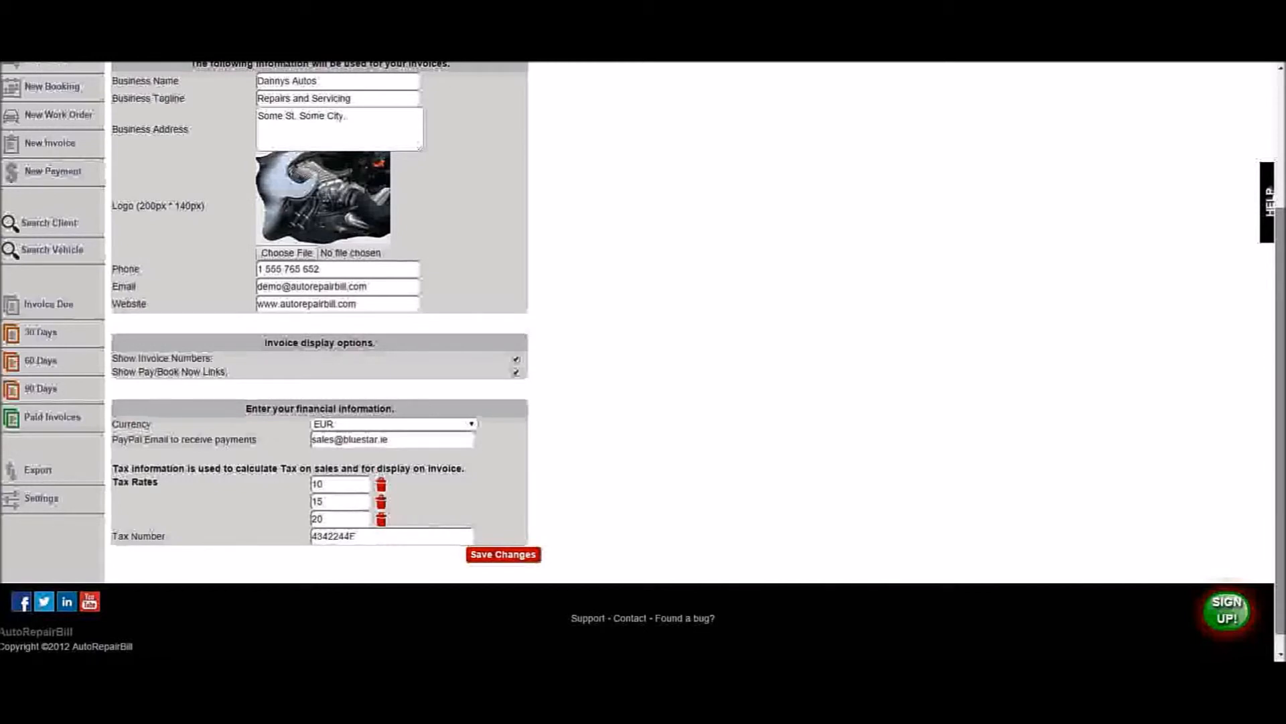
scroll("up", 3)
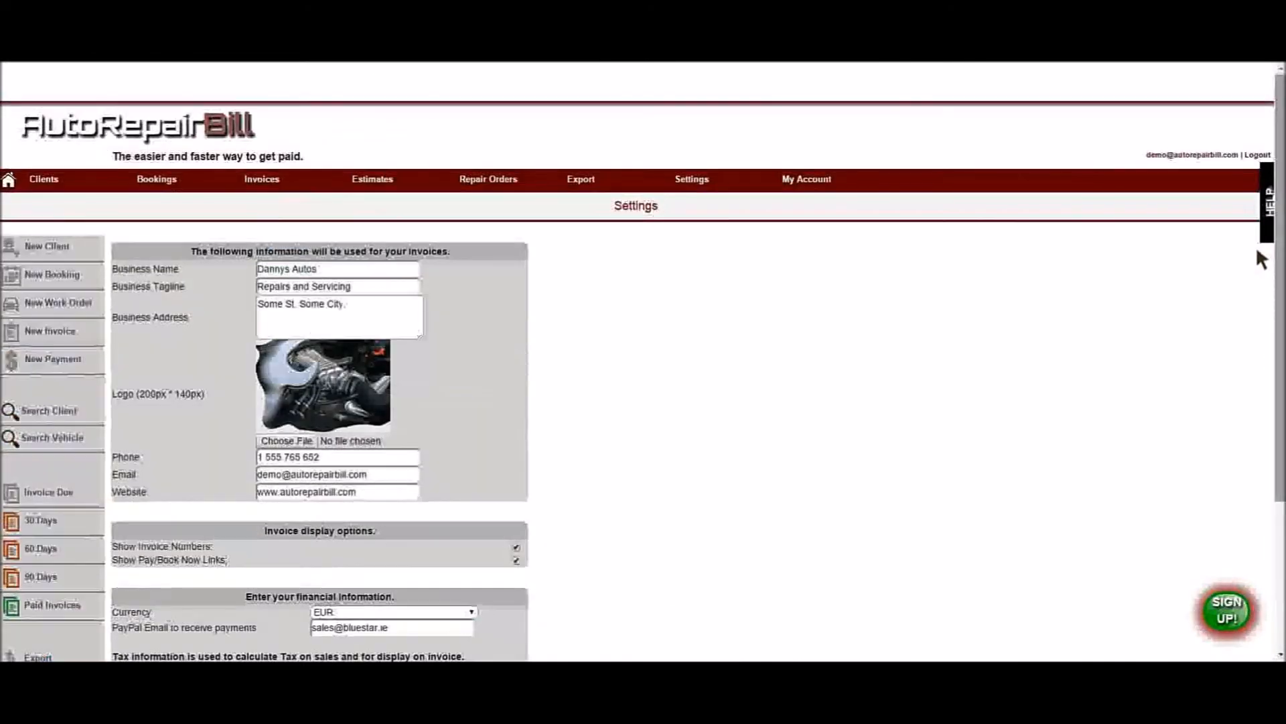
mouse_move(806, 178)
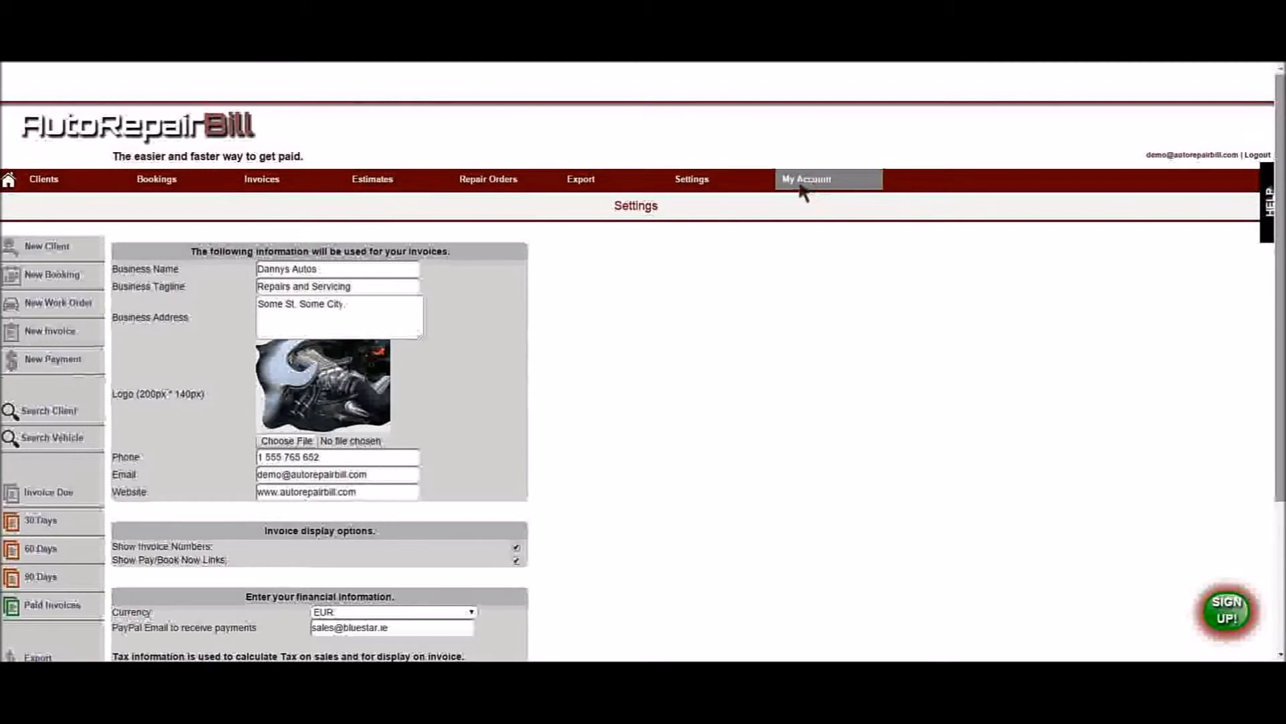
mouse_move(816, 188)
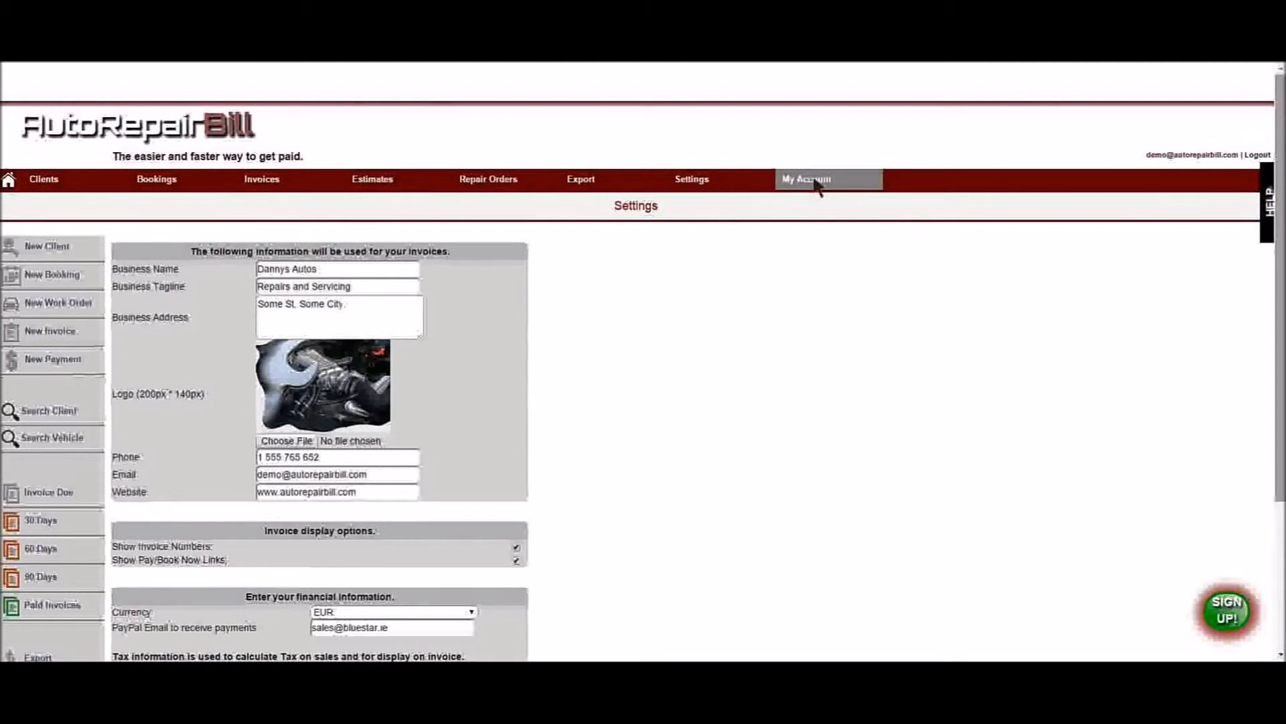
- Return to the dashboard and start a new client via Clients > New Client
left_click(9, 179)
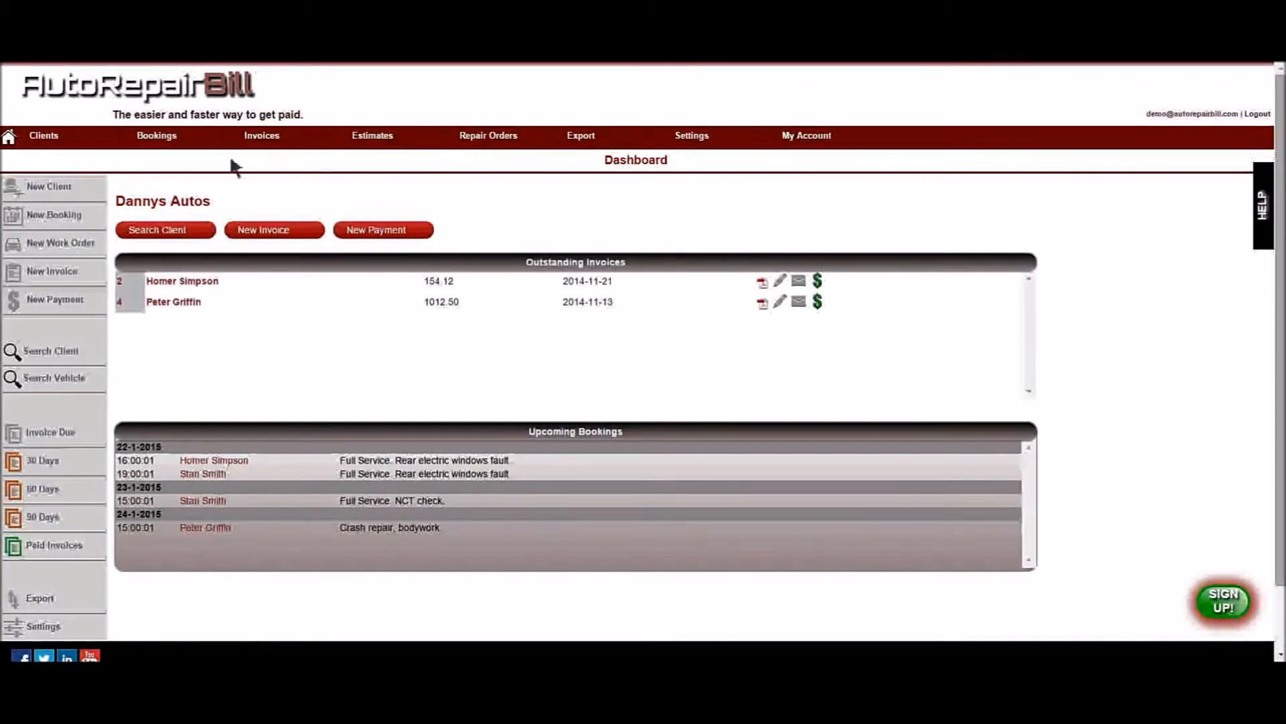
left_click(43, 135)
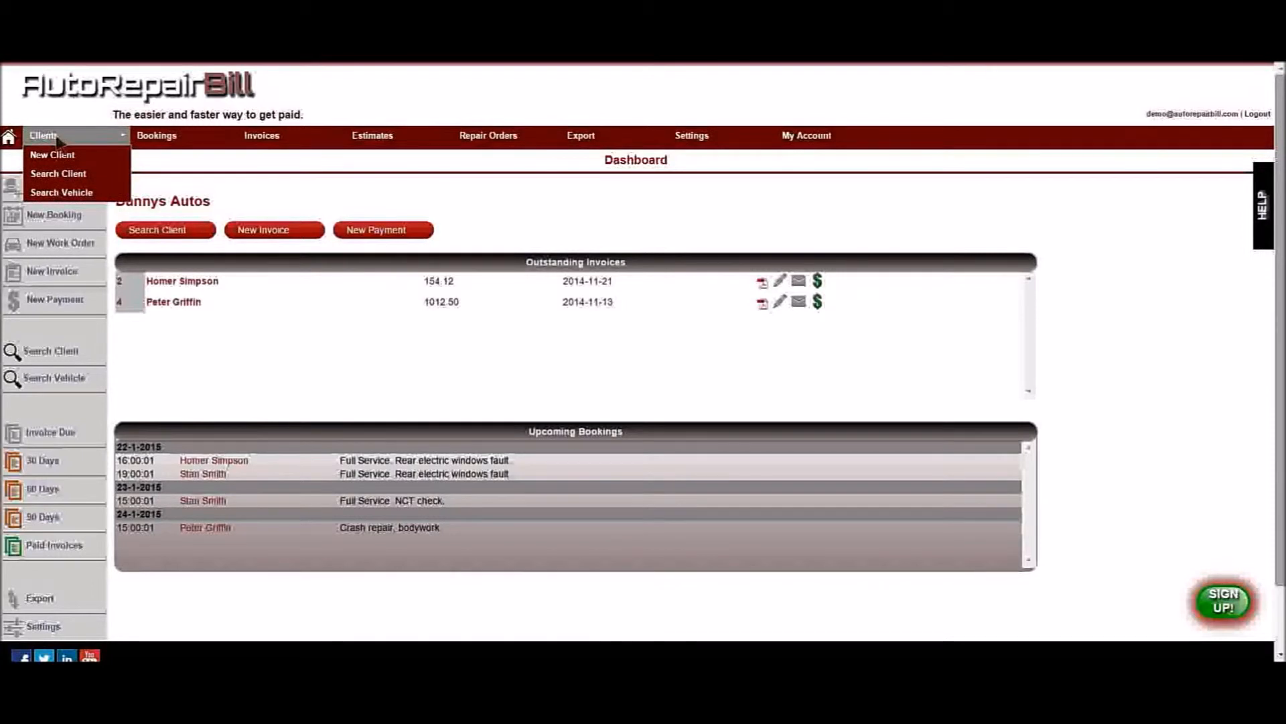
left_click(52, 154)
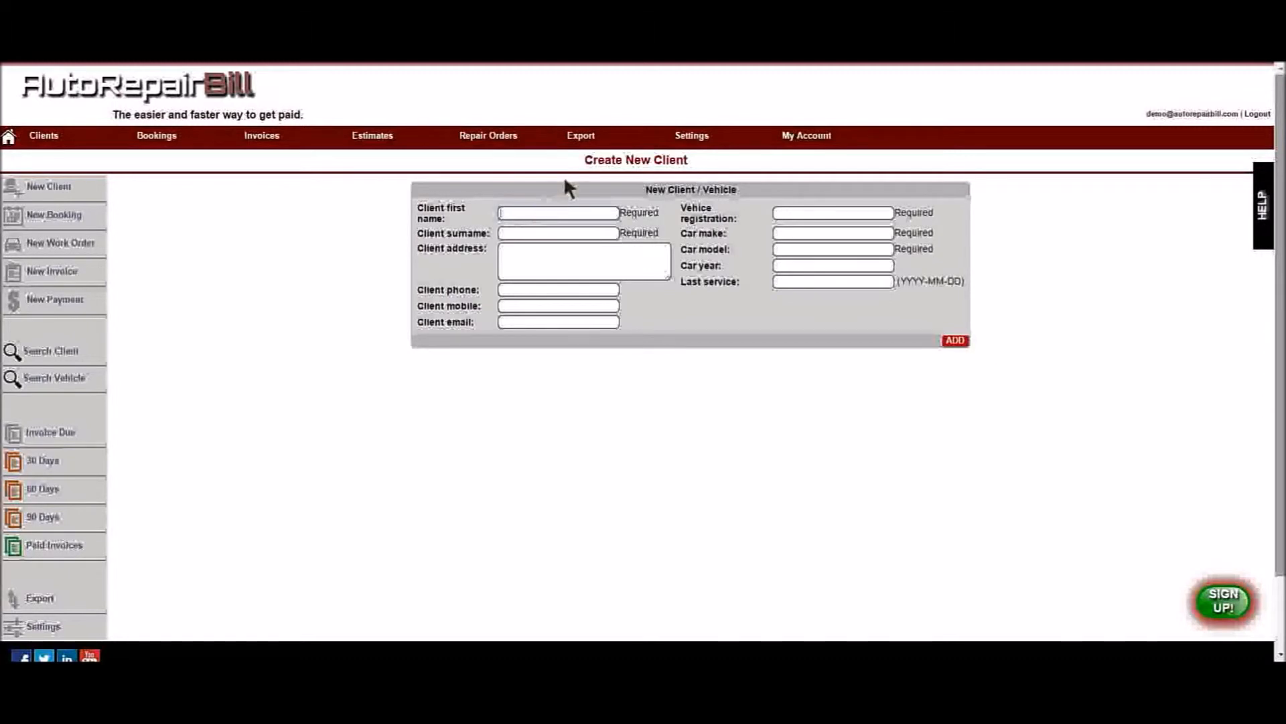
type("Marge")
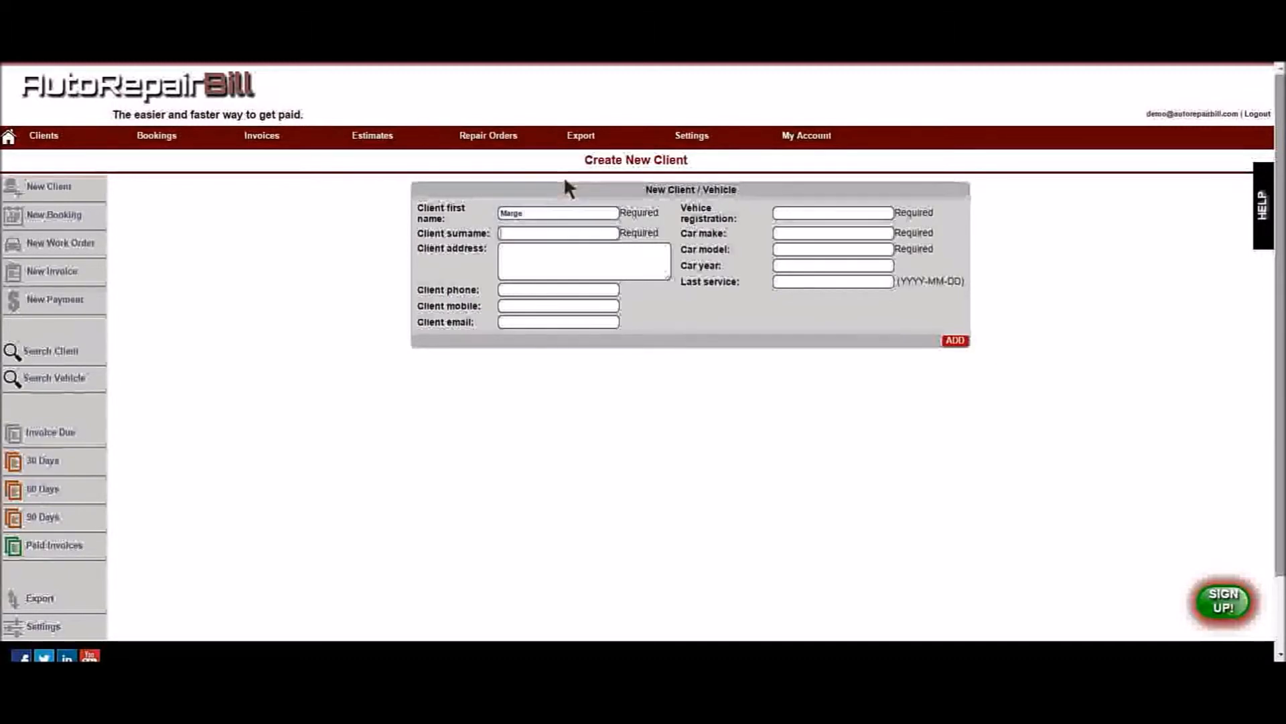
type("Simpso")
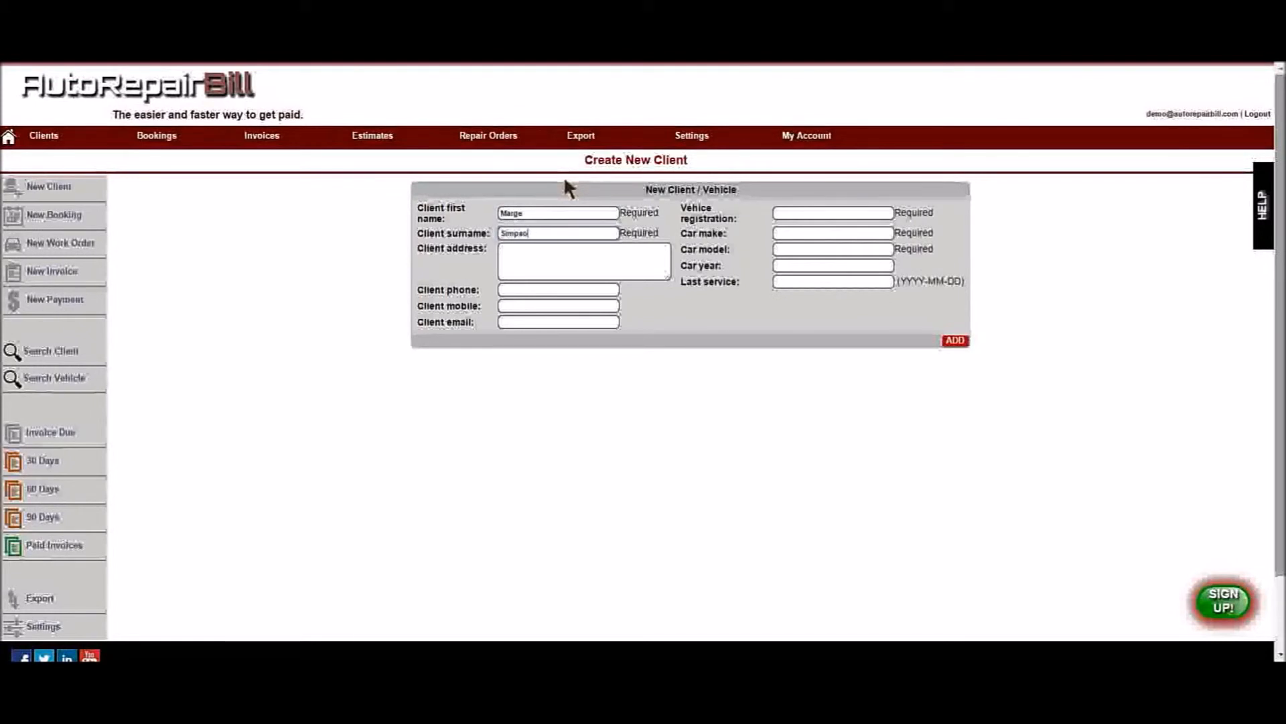
type("Every")
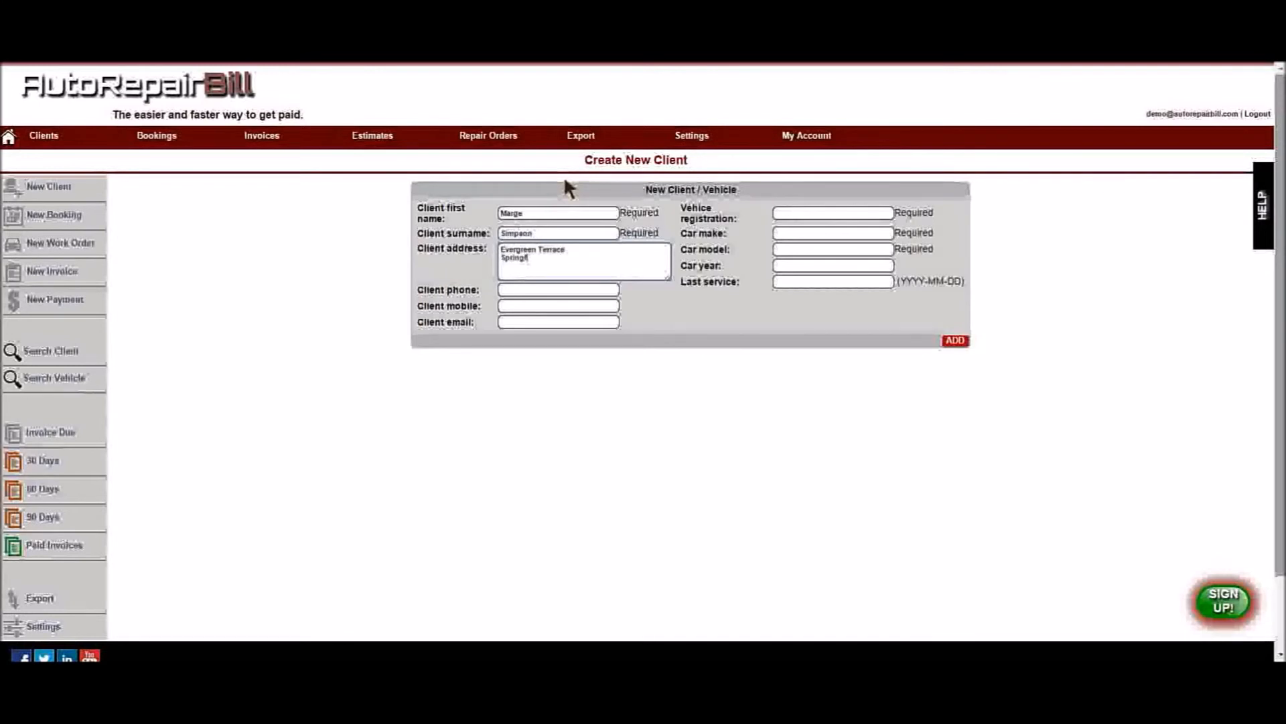
type("555-545-6767")
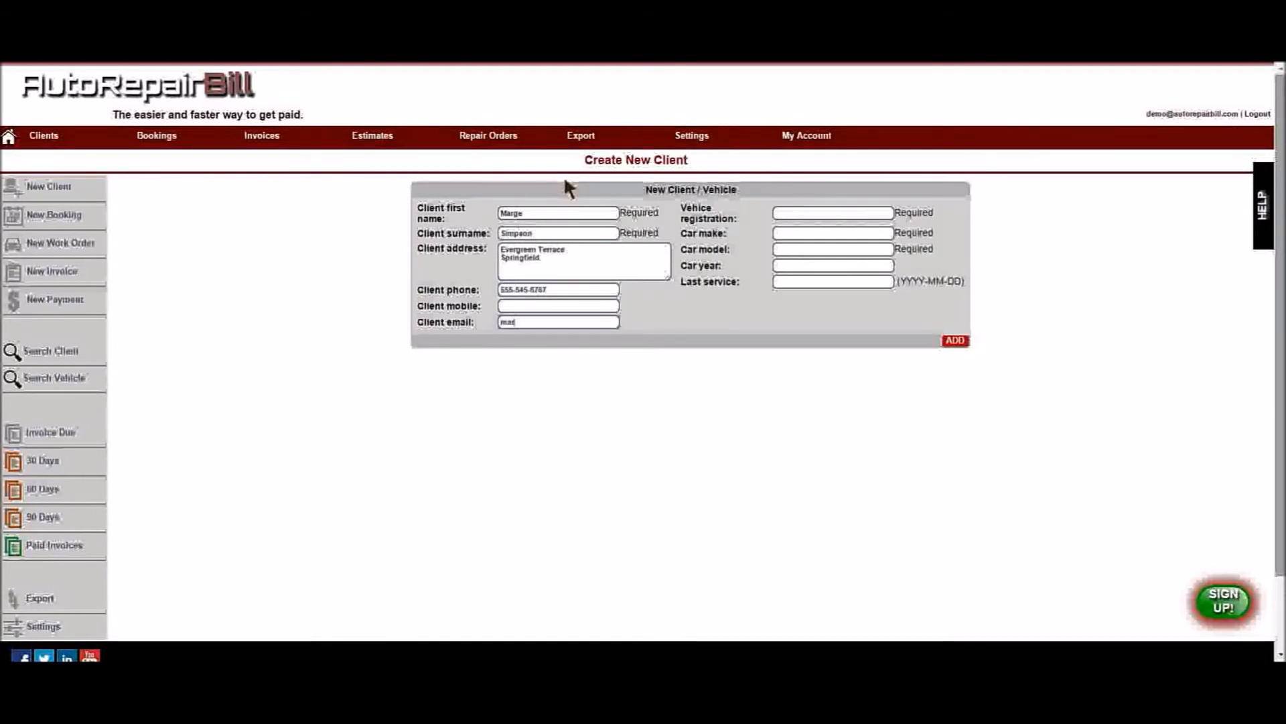
type("marge@thesimpsons.co")
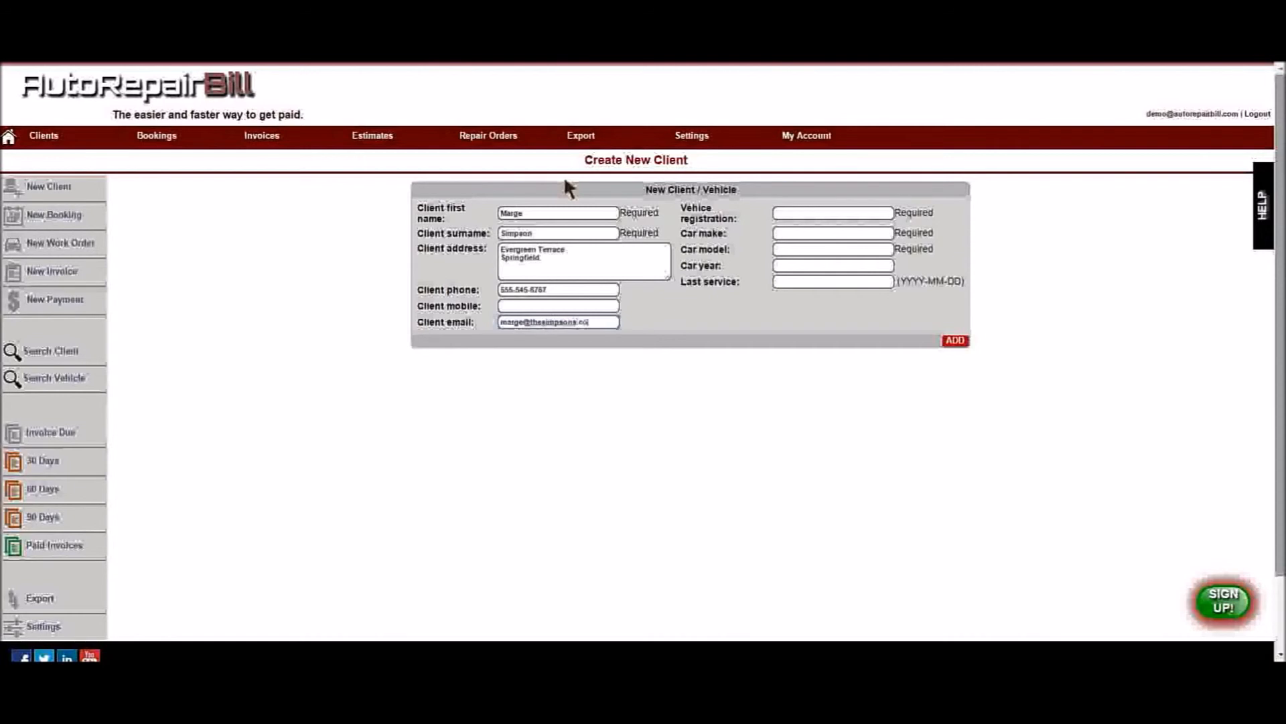
type("454FG")
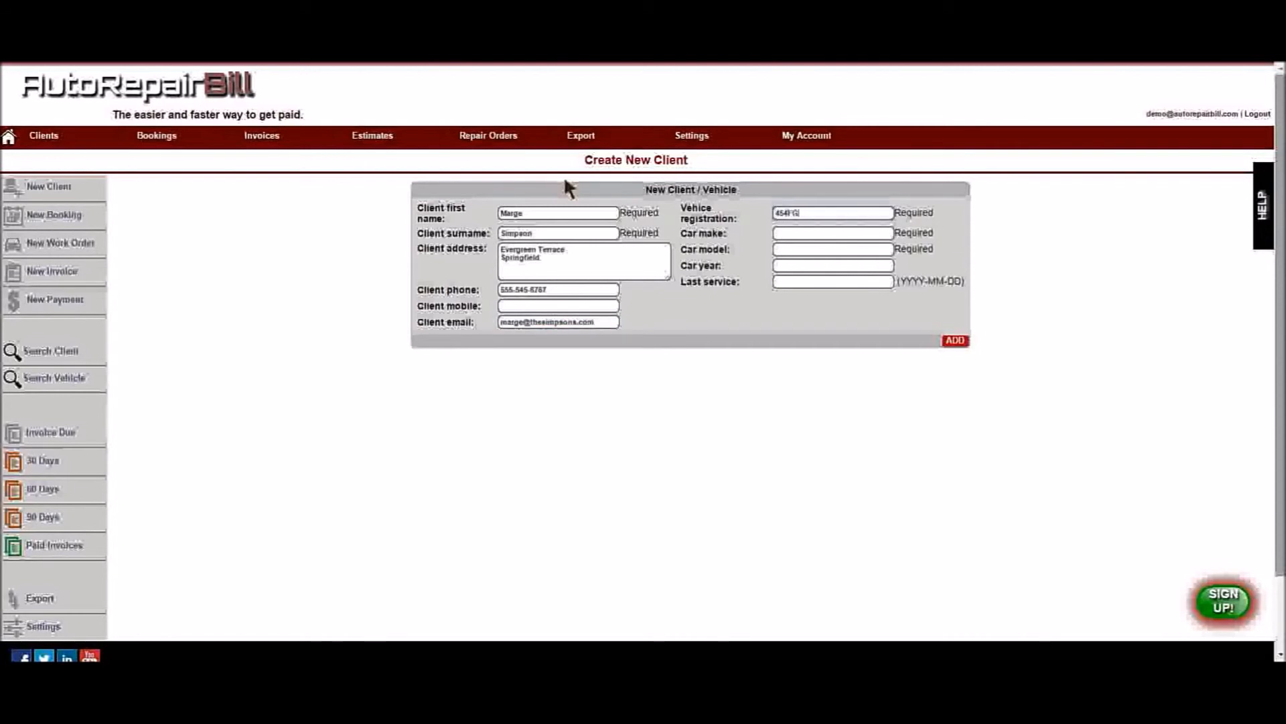